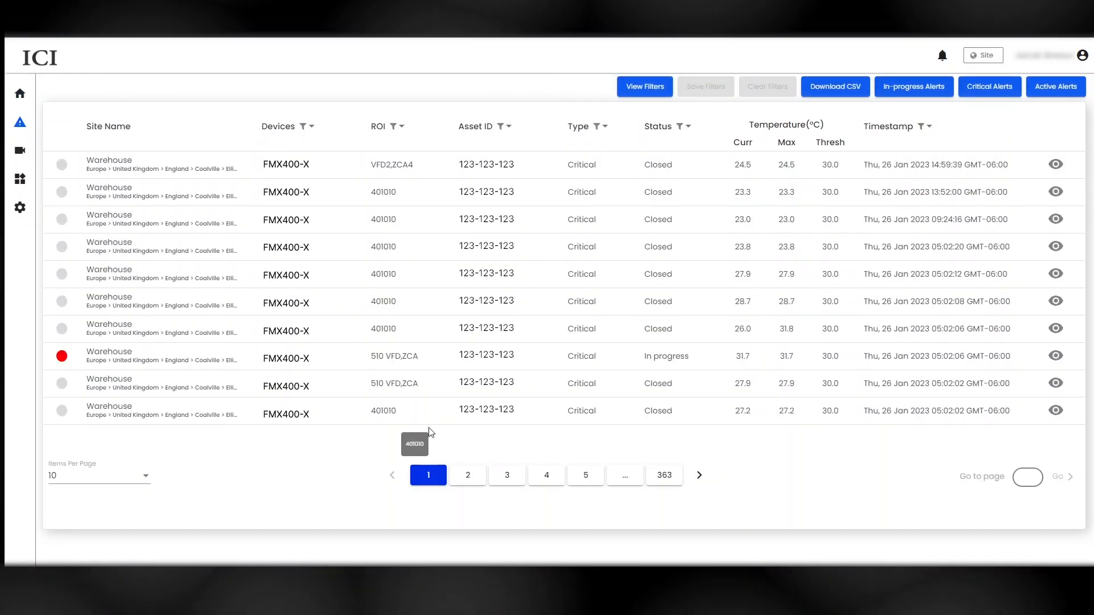
Browse the alerts table pages and look through the ROI filter choices
click(506, 475)
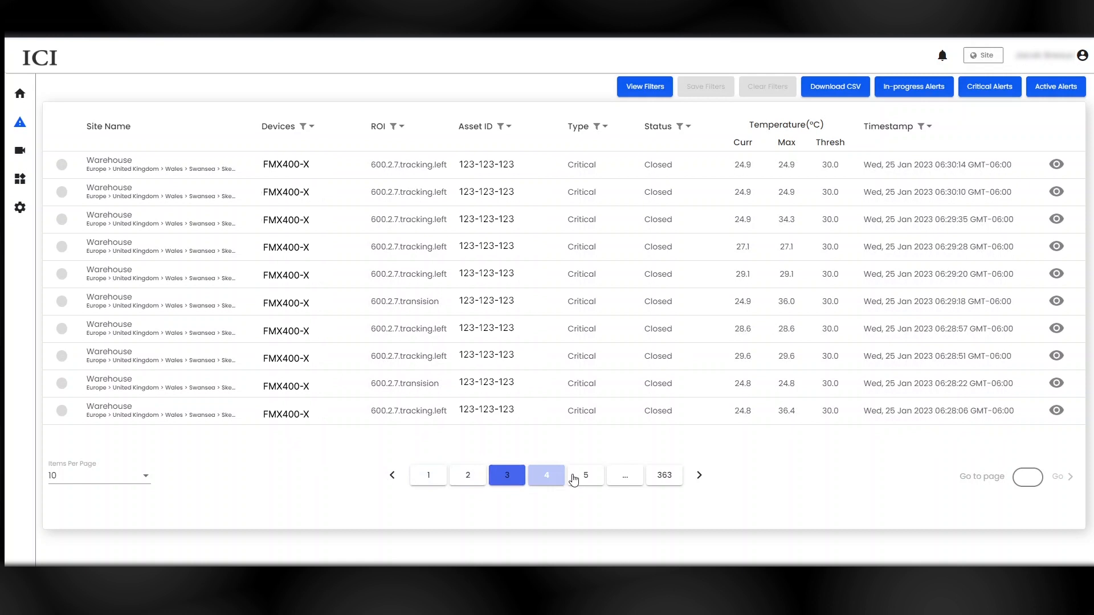
click(427, 475)
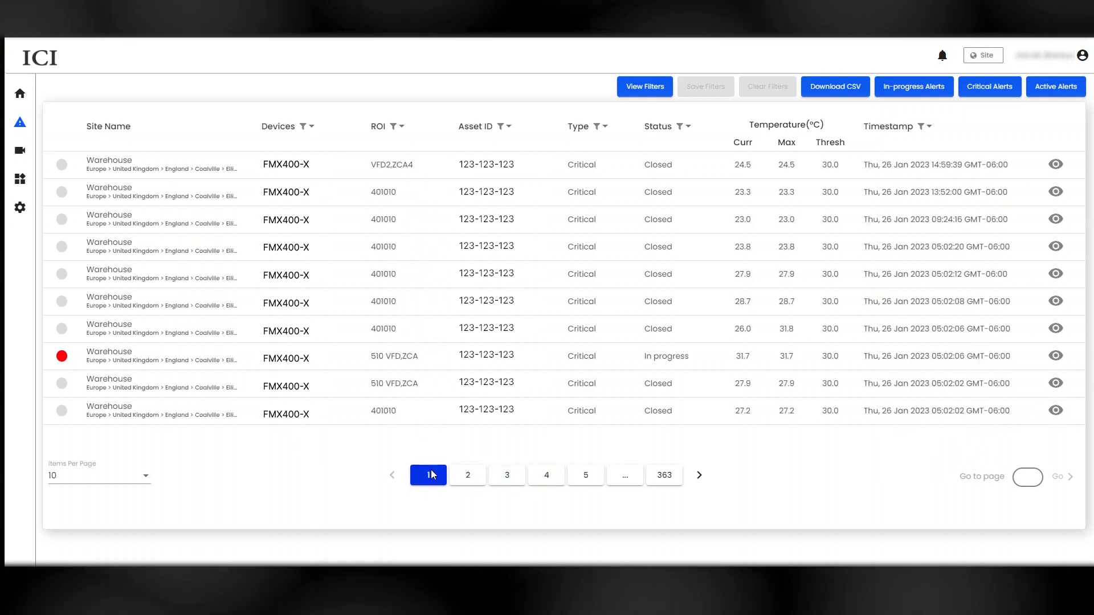
click(395, 126)
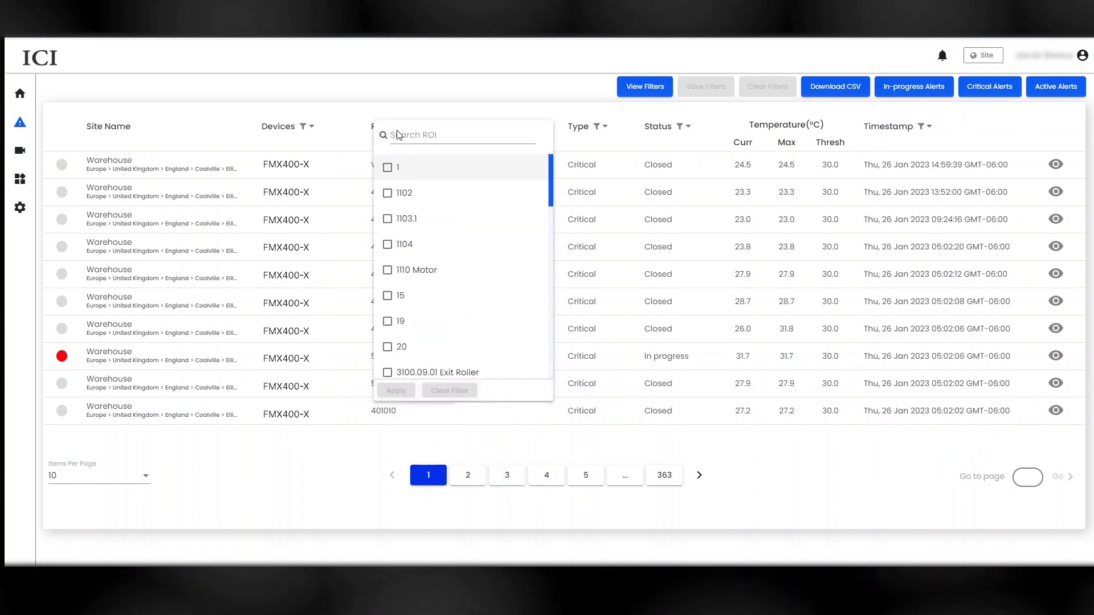
mouse_move(427, 207)
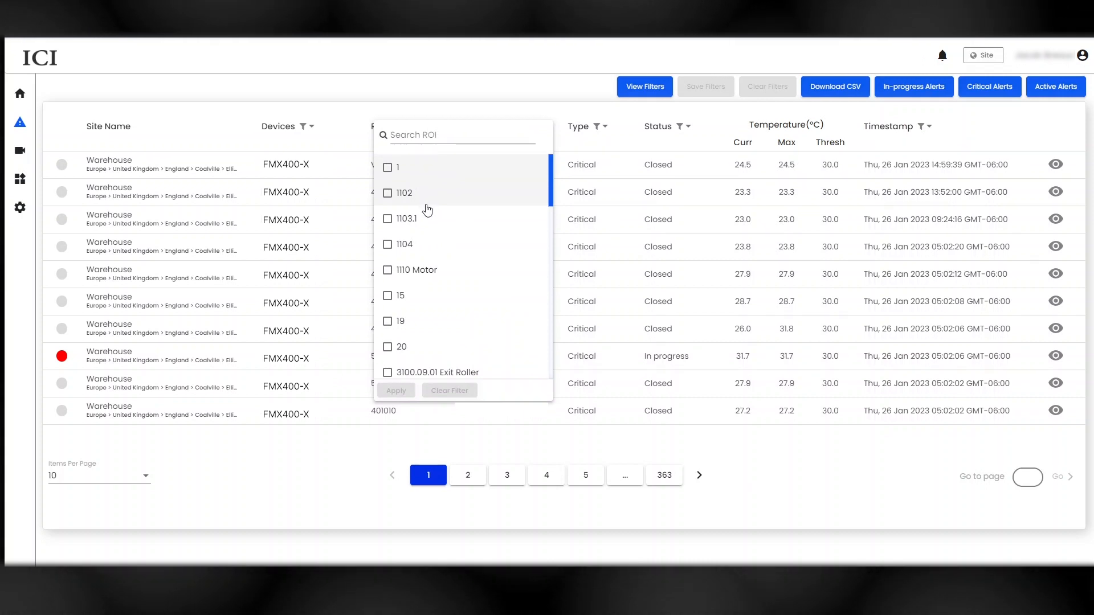
scroll(down, 3)
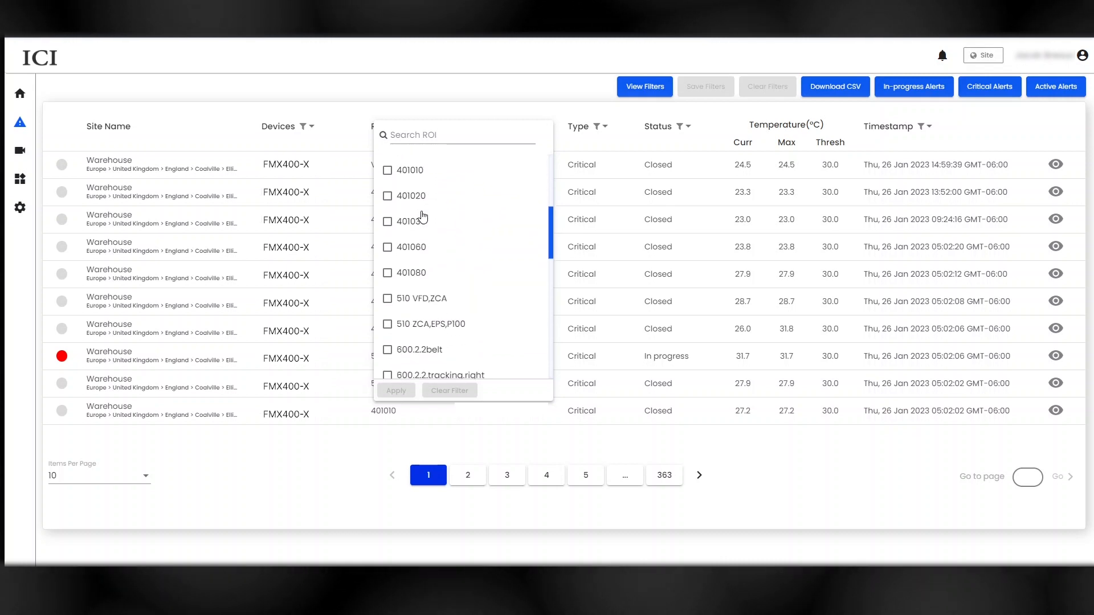
scroll(down, 3)
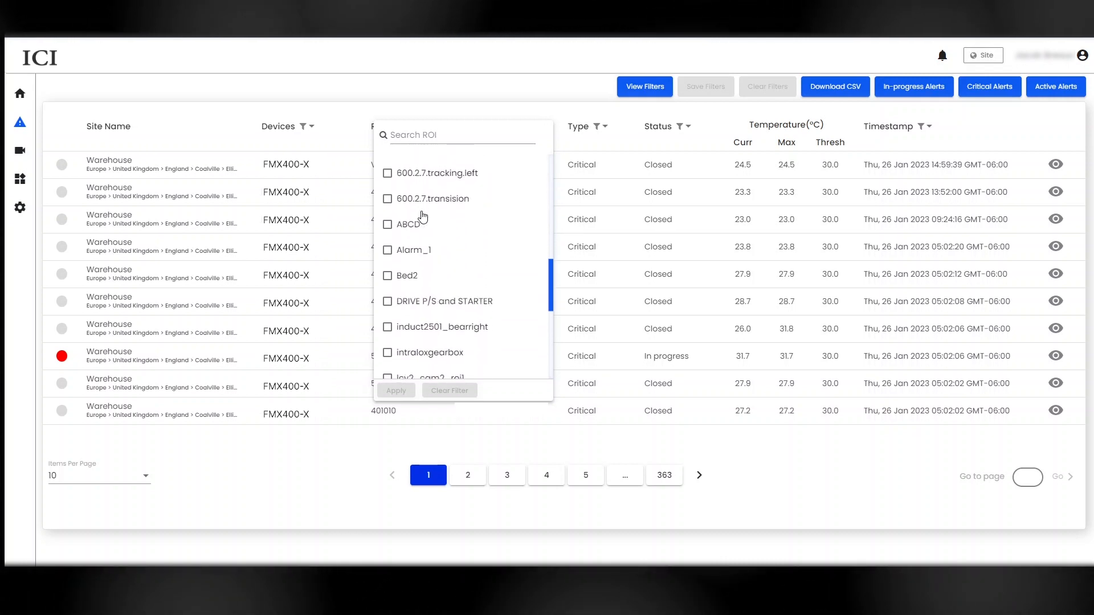
scroll(down, 3)
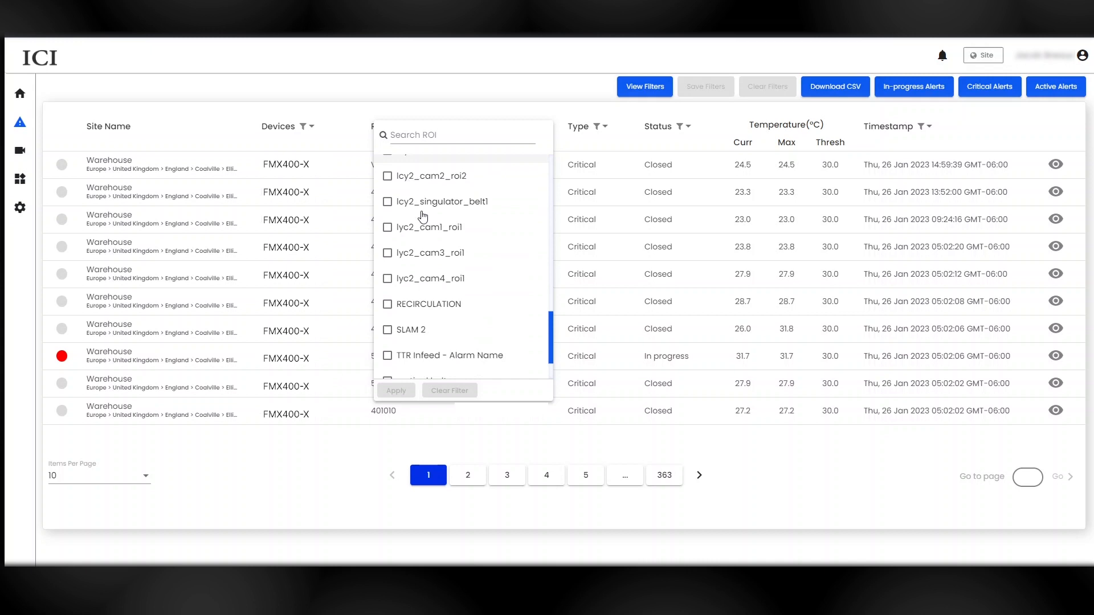
scroll(down, 3)
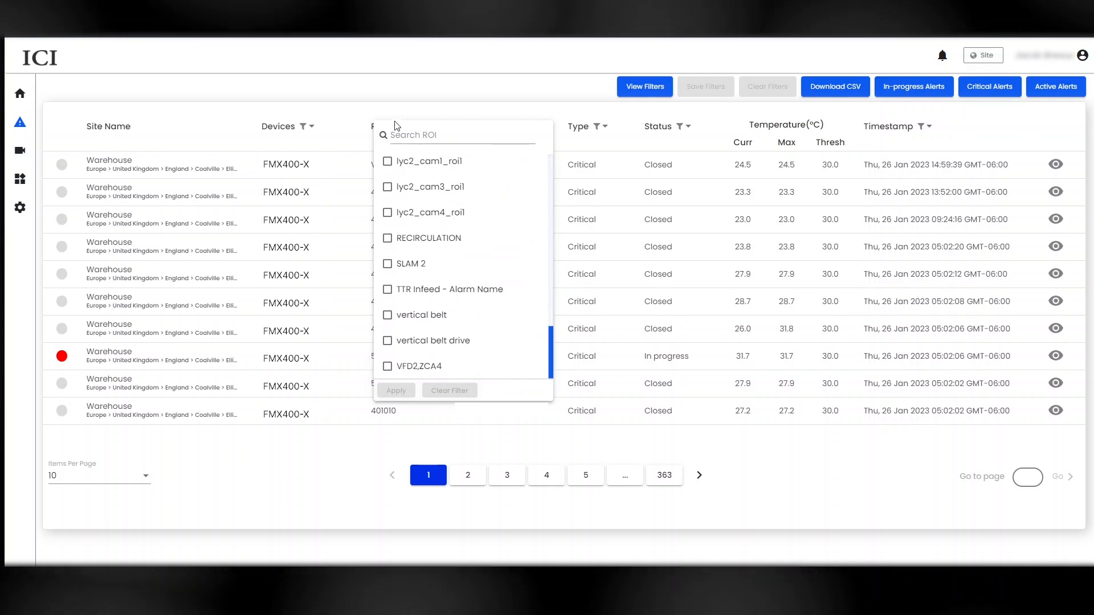
mouse_move(392, 112)
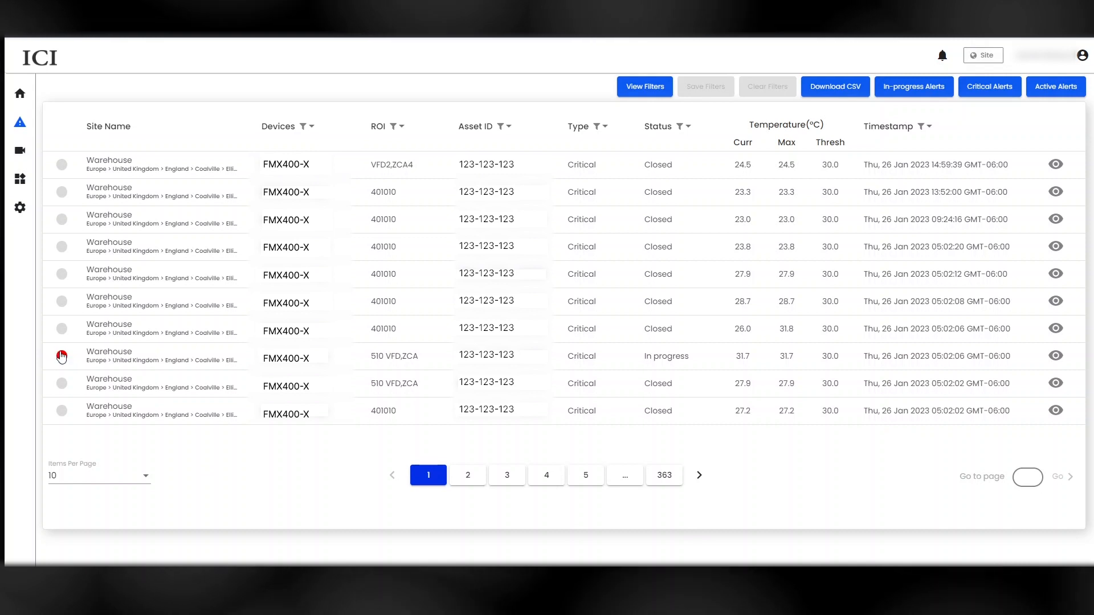
Review the in-progress 510 VFD,ZCA alert details, its live feed, email form and status options
click(1055, 356)
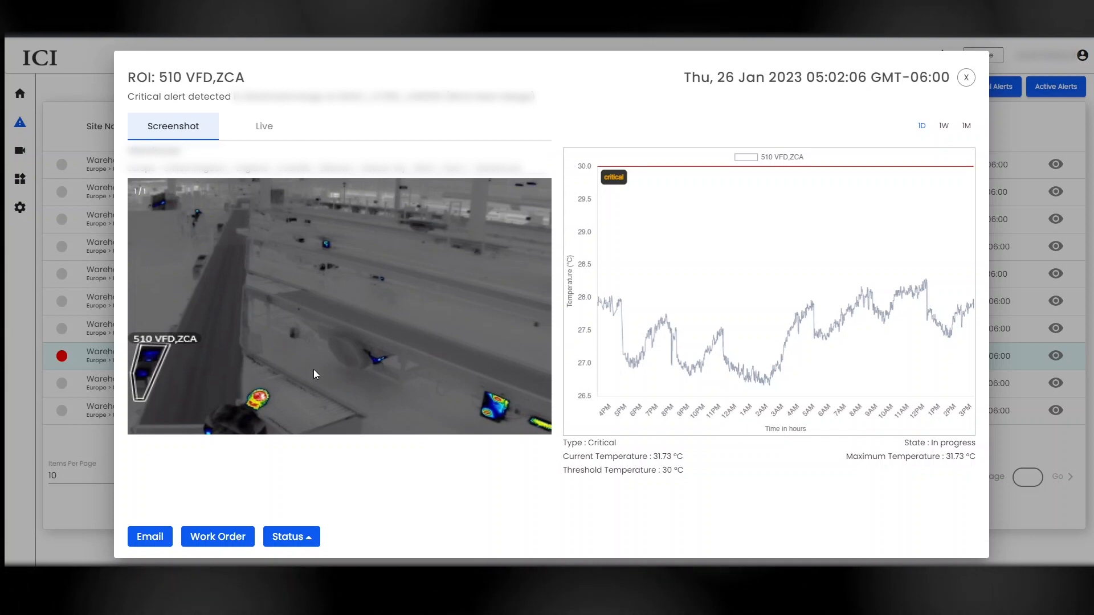
mouse_move(273, 136)
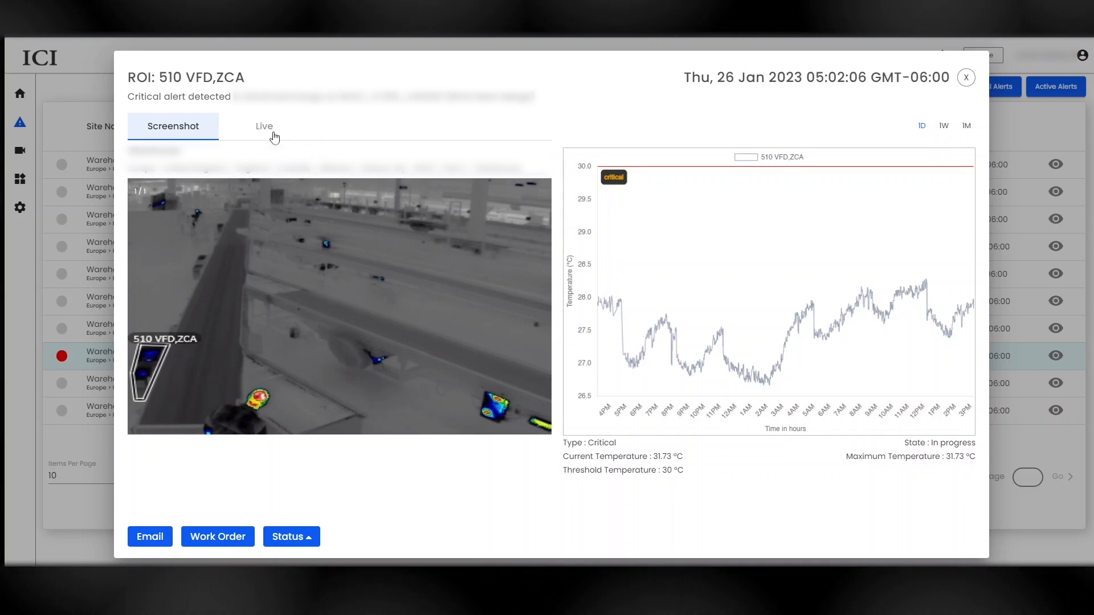
click(263, 126)
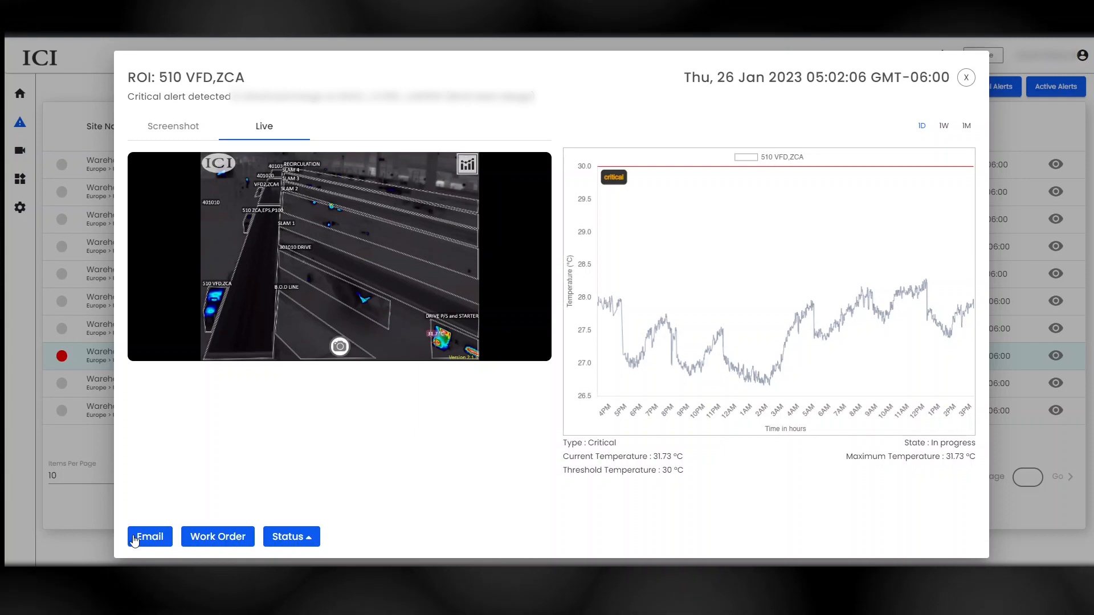
click(150, 536)
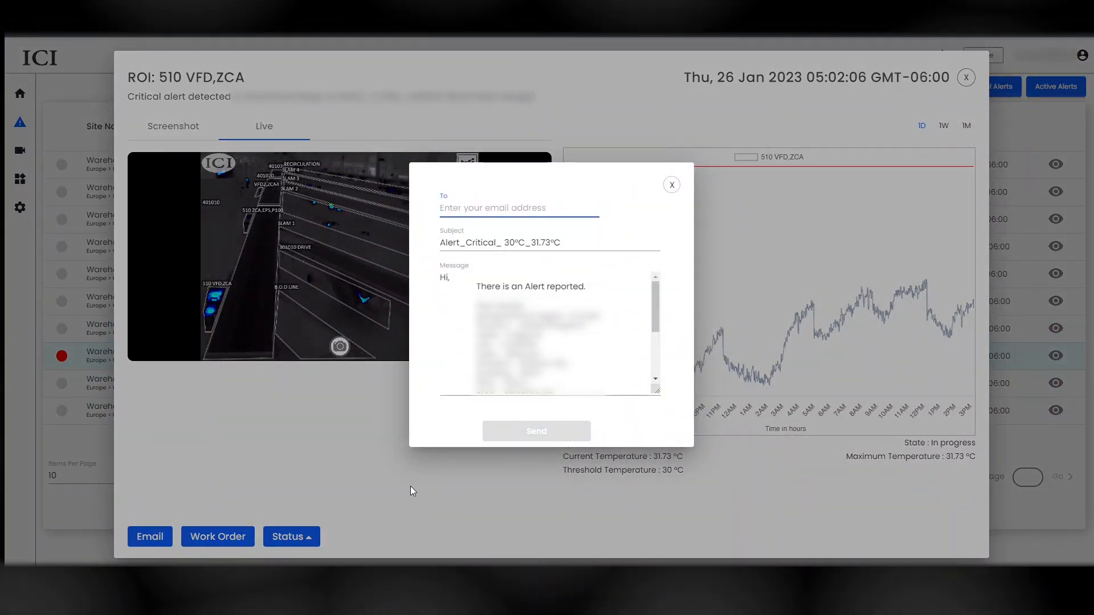
click(670, 185)
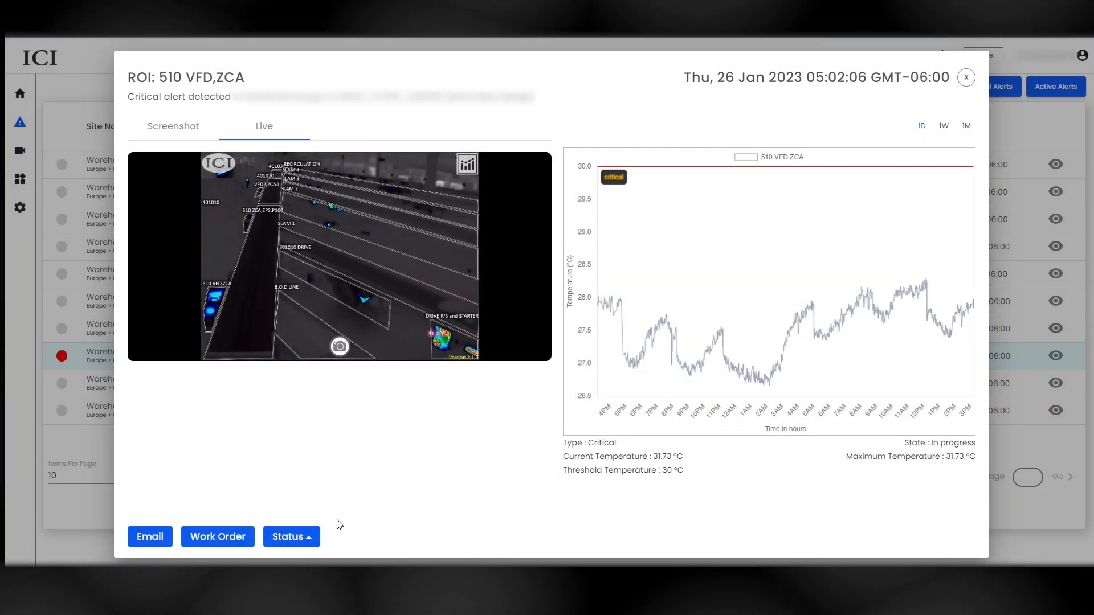
click(289, 536)
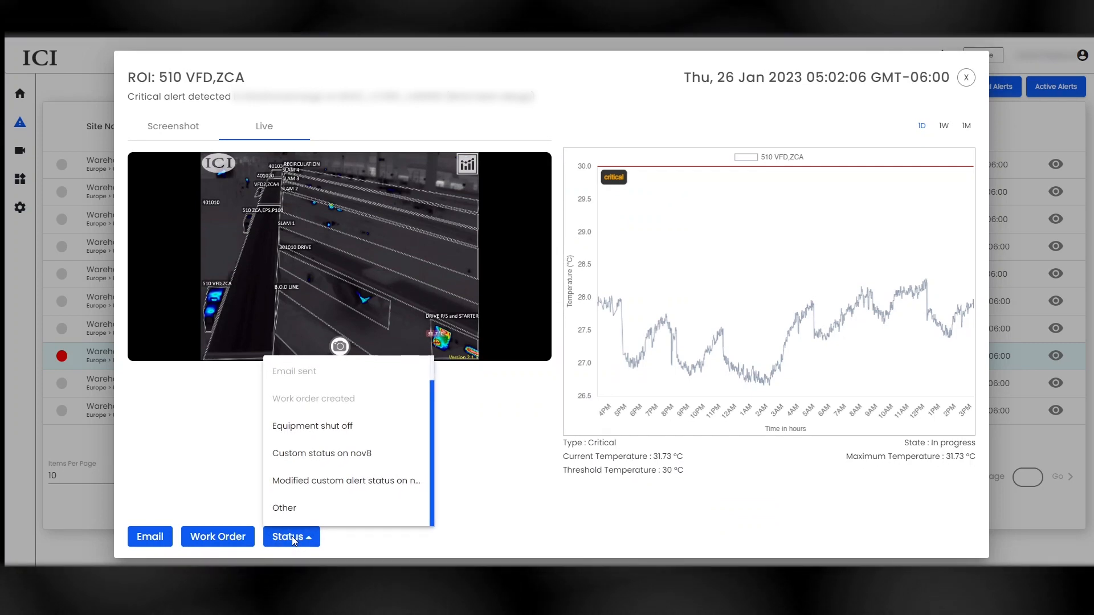
click(288, 537)
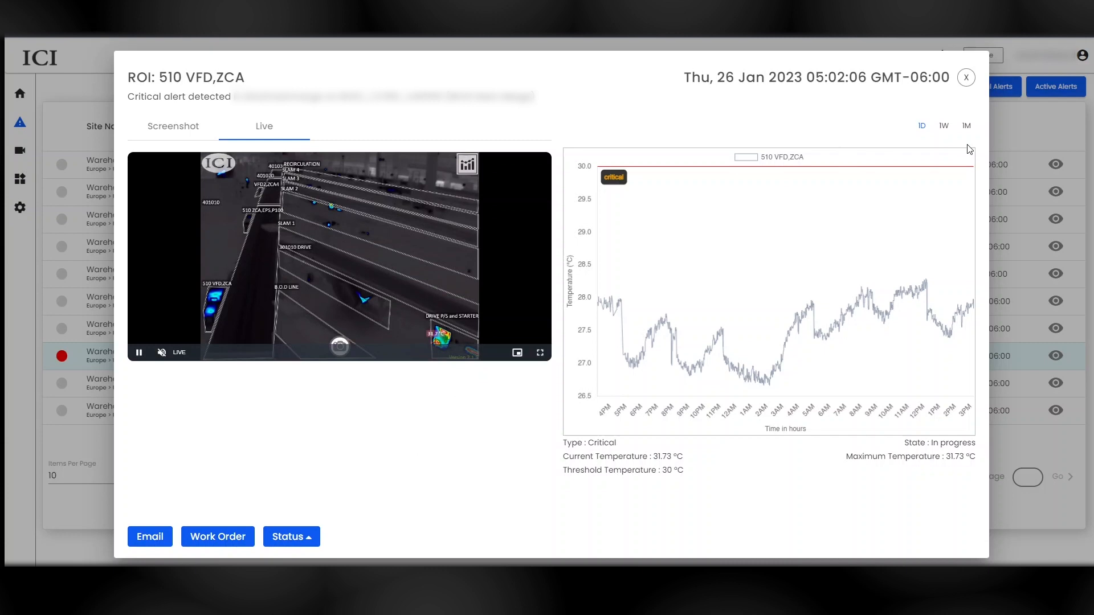
click(966, 76)
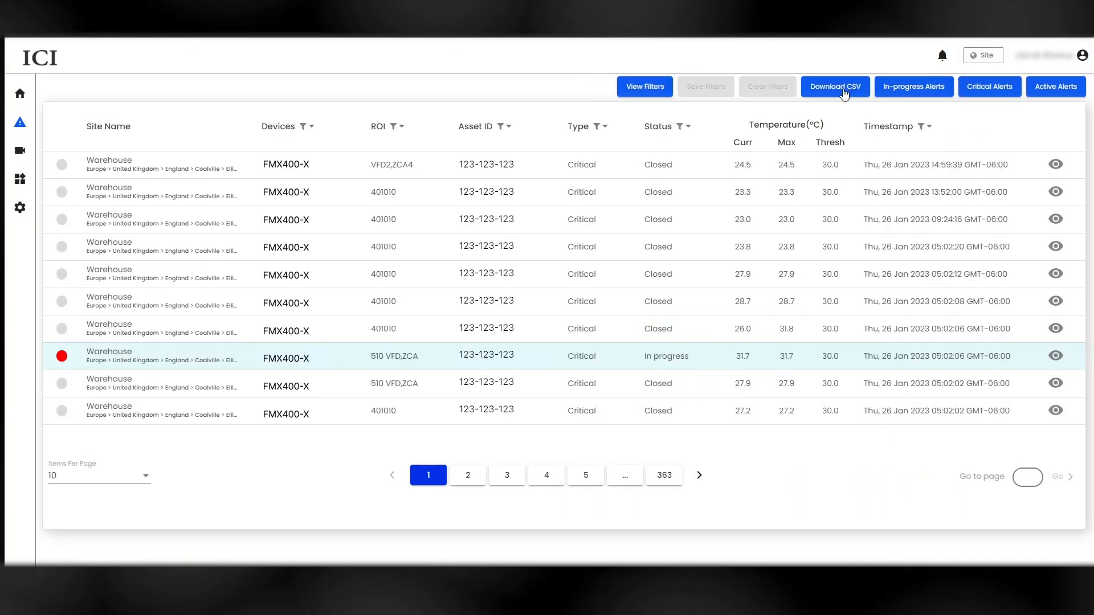
Download the alerts table as CSV and bring up the camera video grid
click(20, 151)
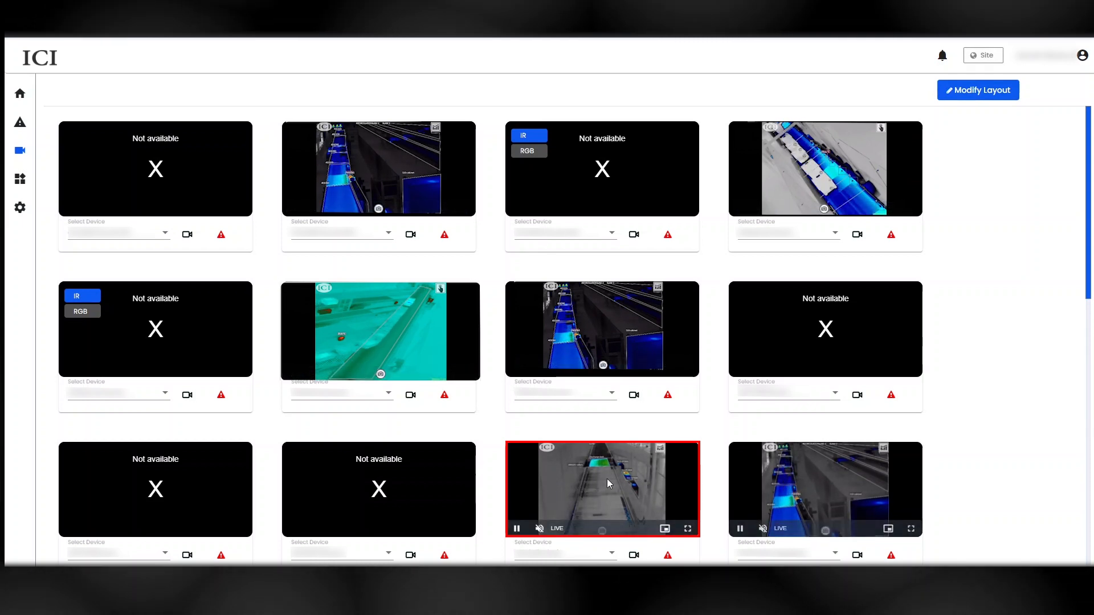
click(686, 528)
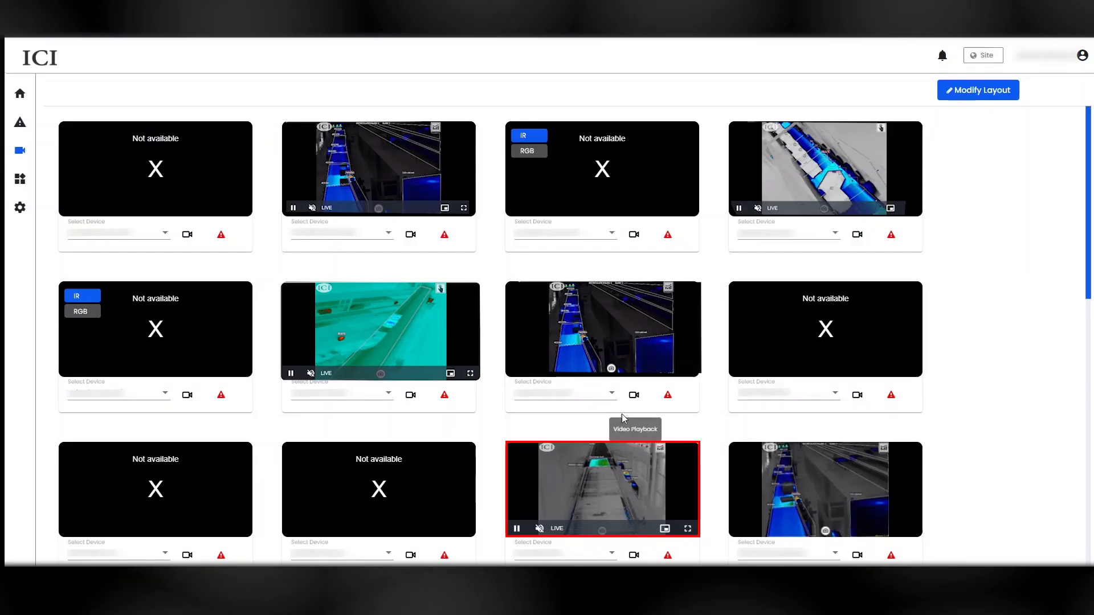
mouse_move(635, 554)
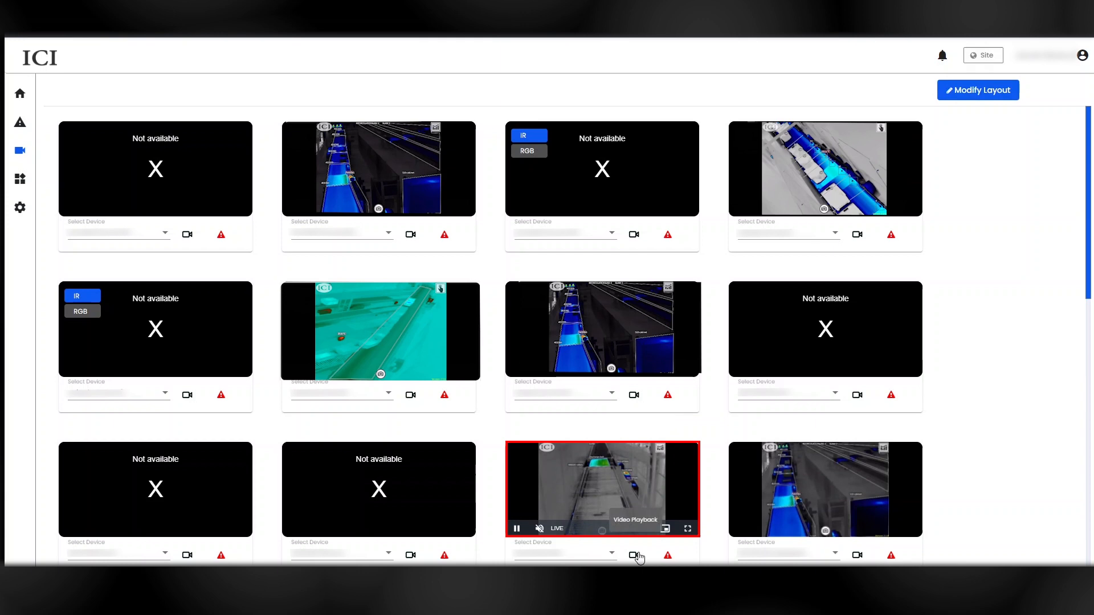
Start the bottom-row conveyor camera's live stream and inspect a reading on its temperature chart
click(634, 555)
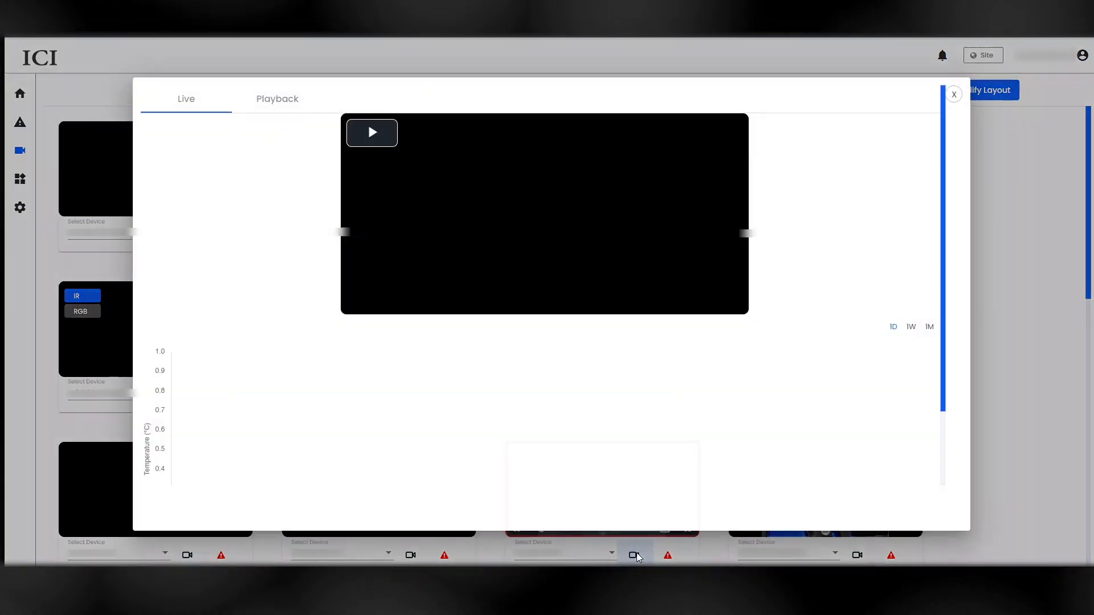
click(371, 132)
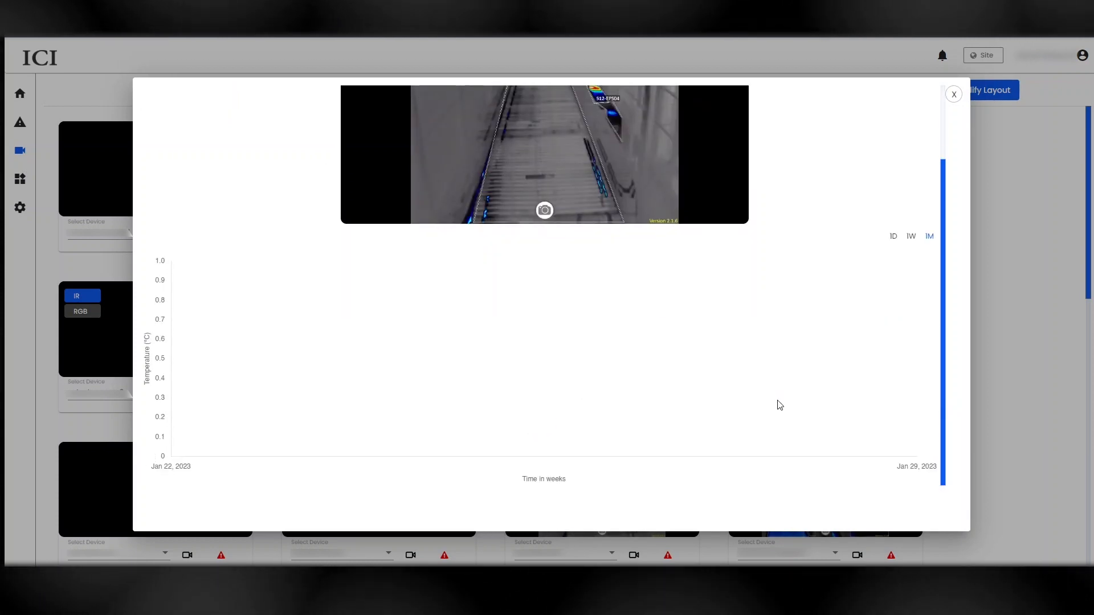
click(928, 236)
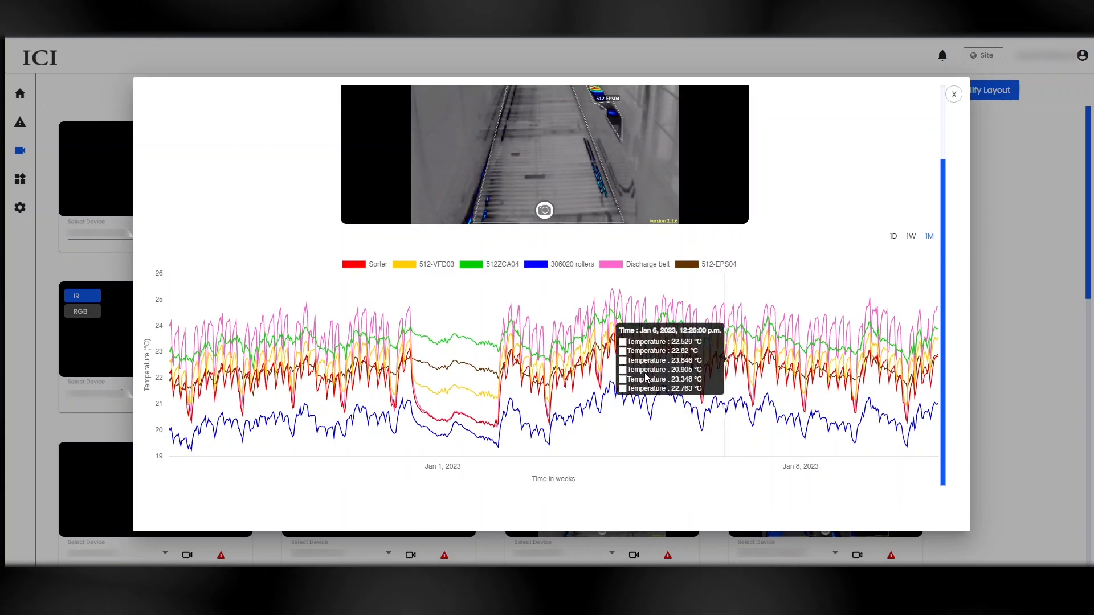
mouse_move(303, 161)
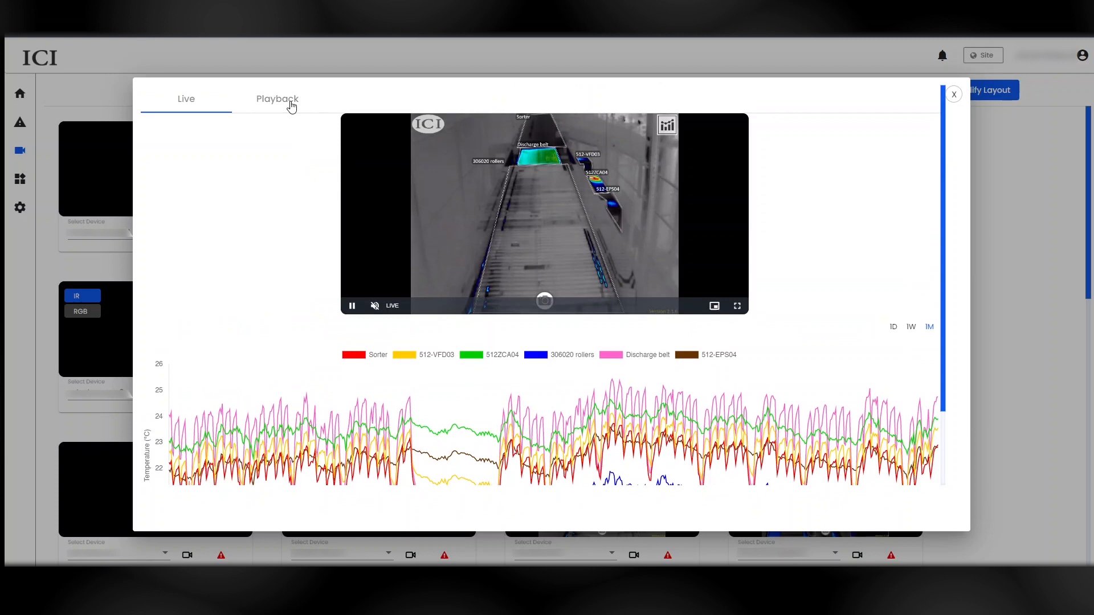
Play the 12/2/2022 18:00 to 18:59 recording, then show the Warehouse X devices list
click(276, 98)
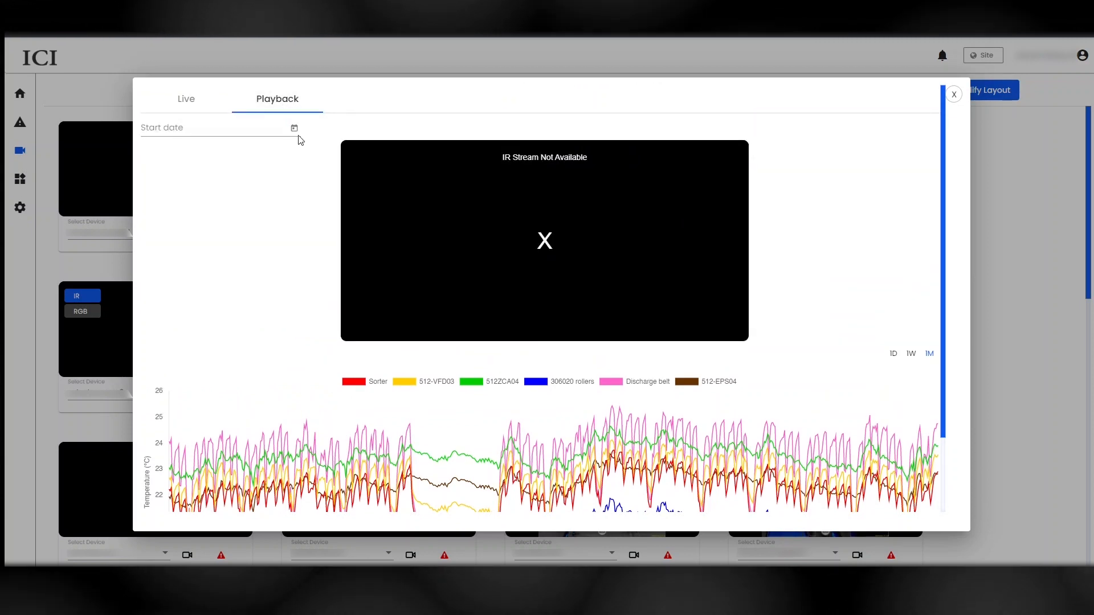
click(294, 128)
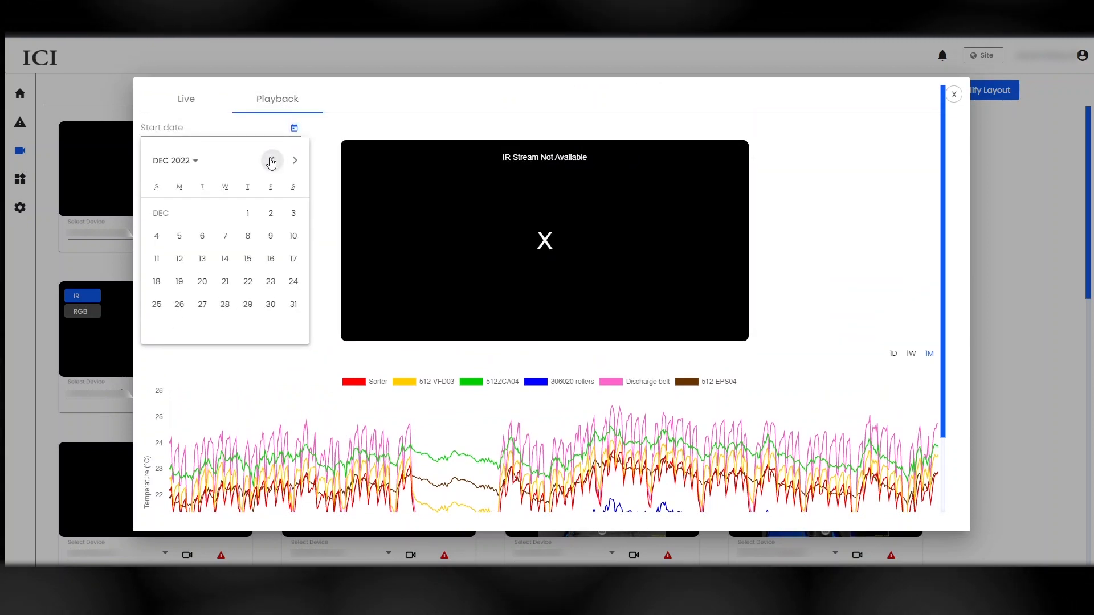
click(270, 213)
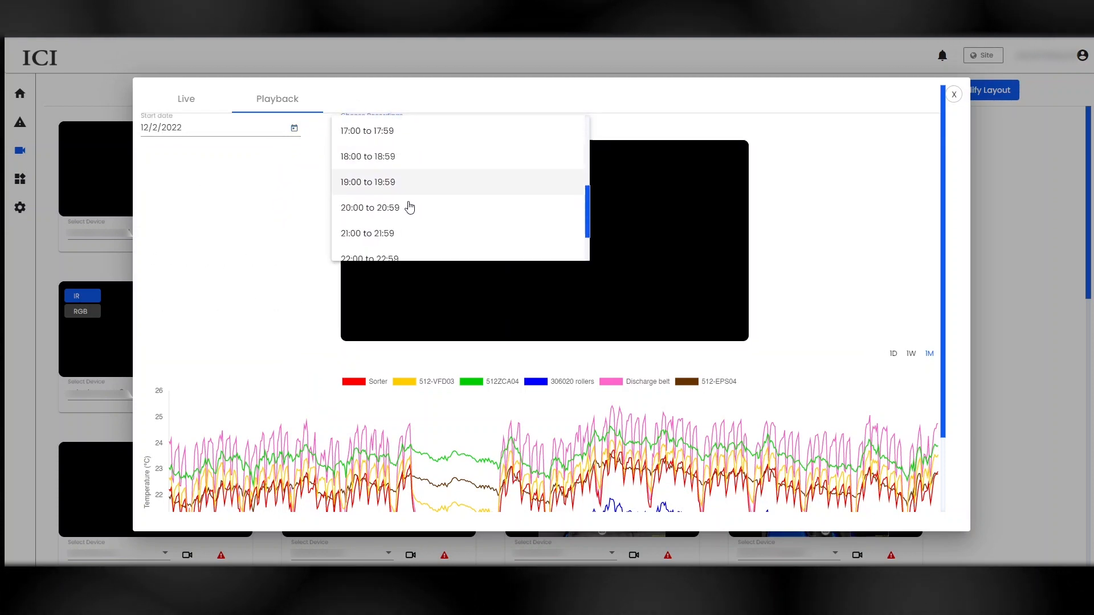
click(368, 156)
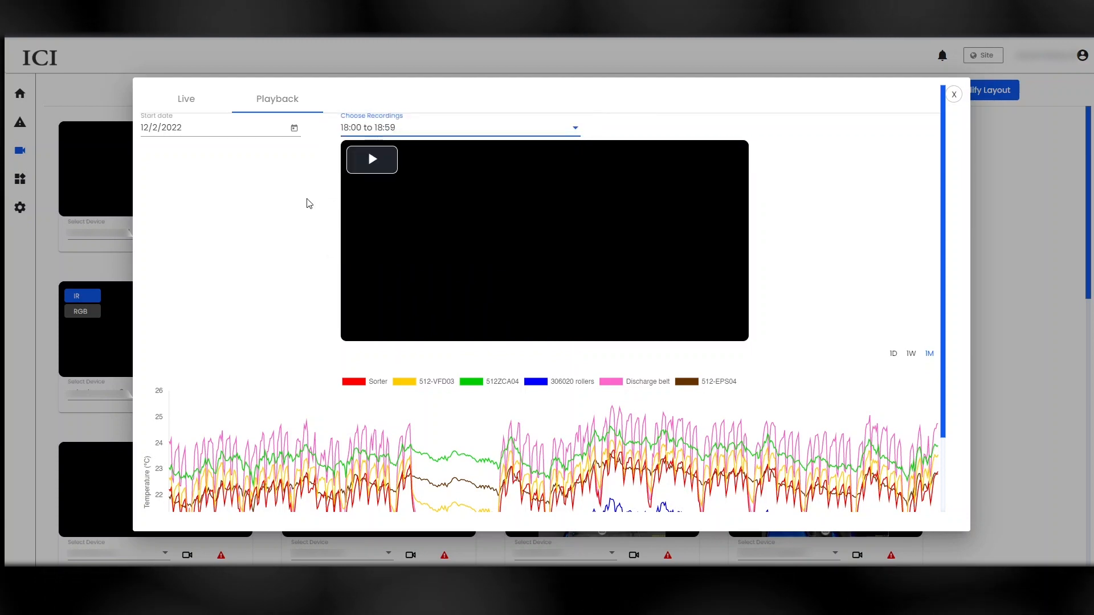
click(371, 159)
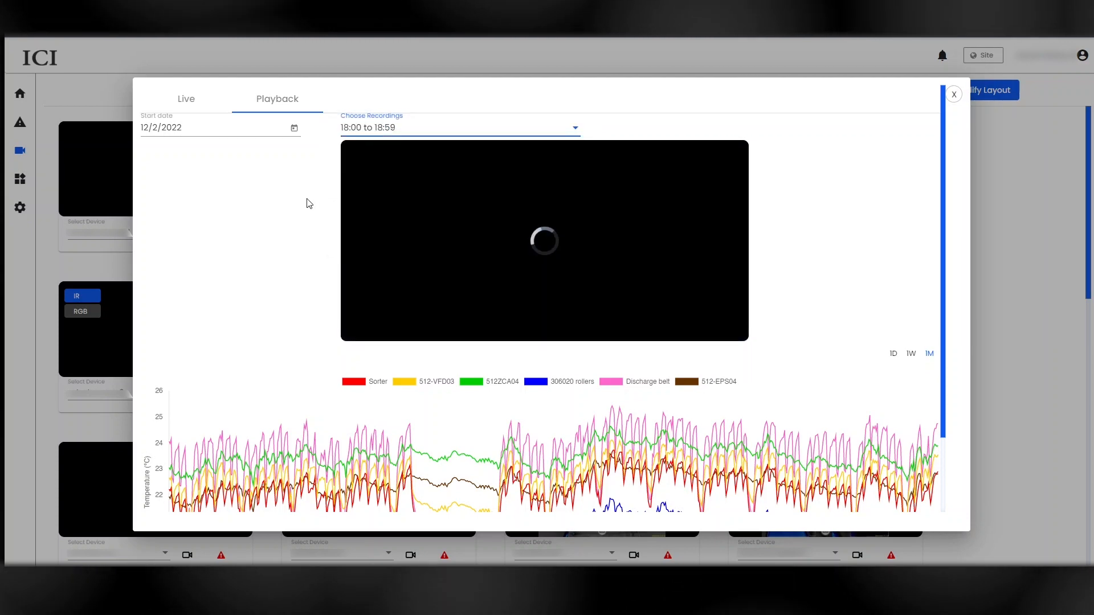
click(952, 93)
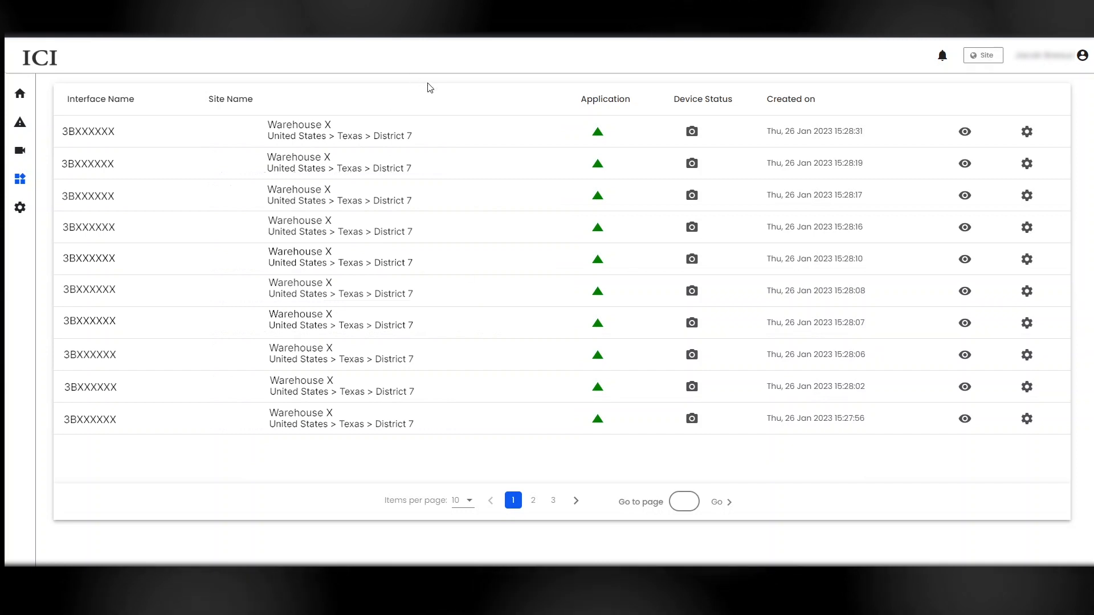
View Role Management permissions and the Device Onboarding site-device mapping in Settings
click(21, 207)
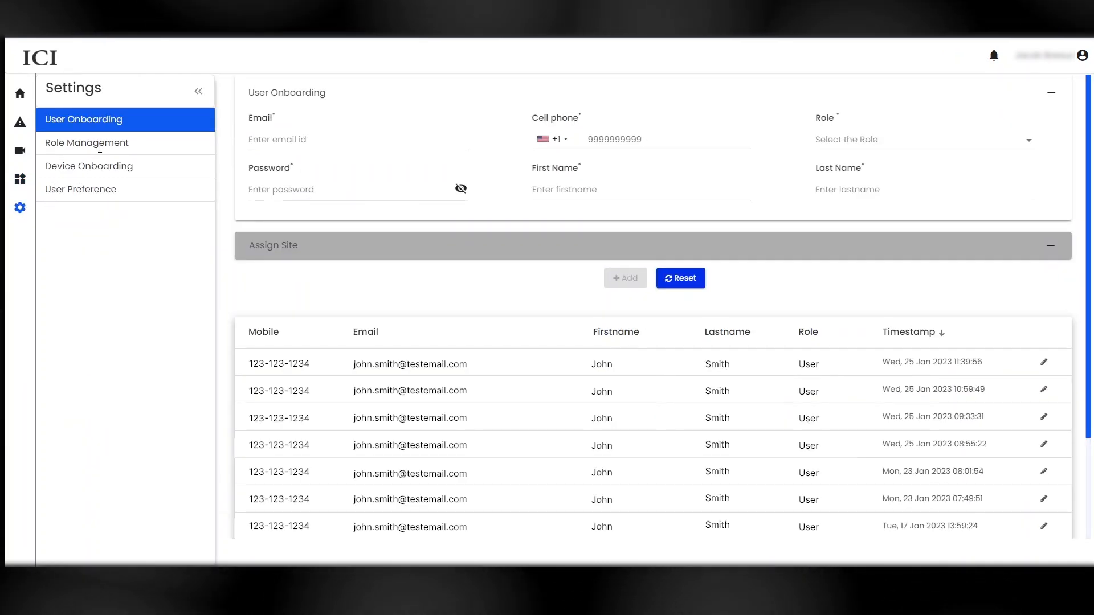
mouse_move(147, 144)
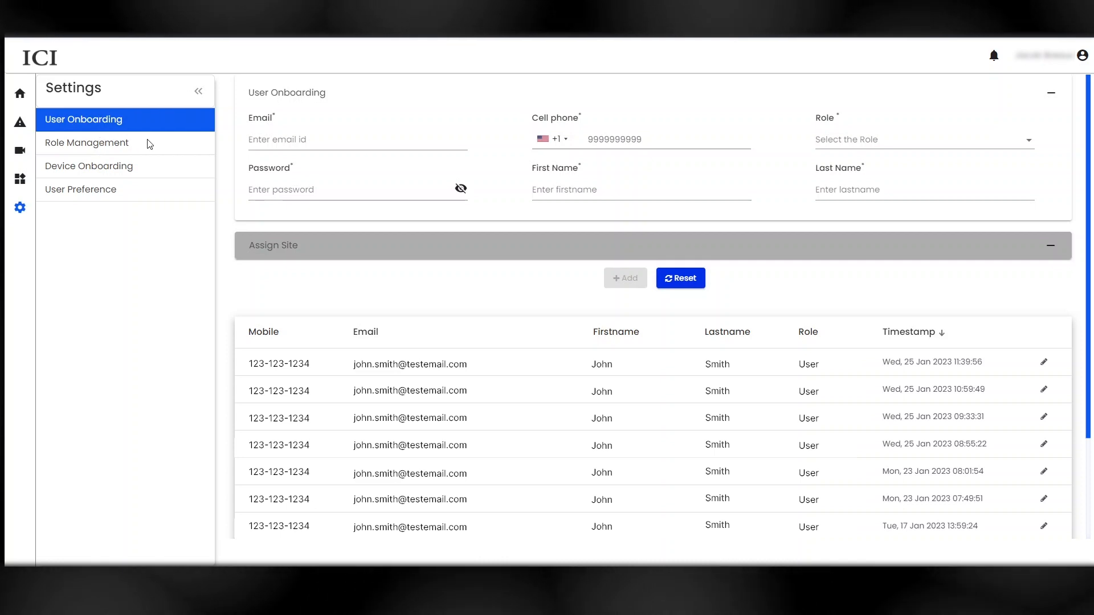
click(86, 143)
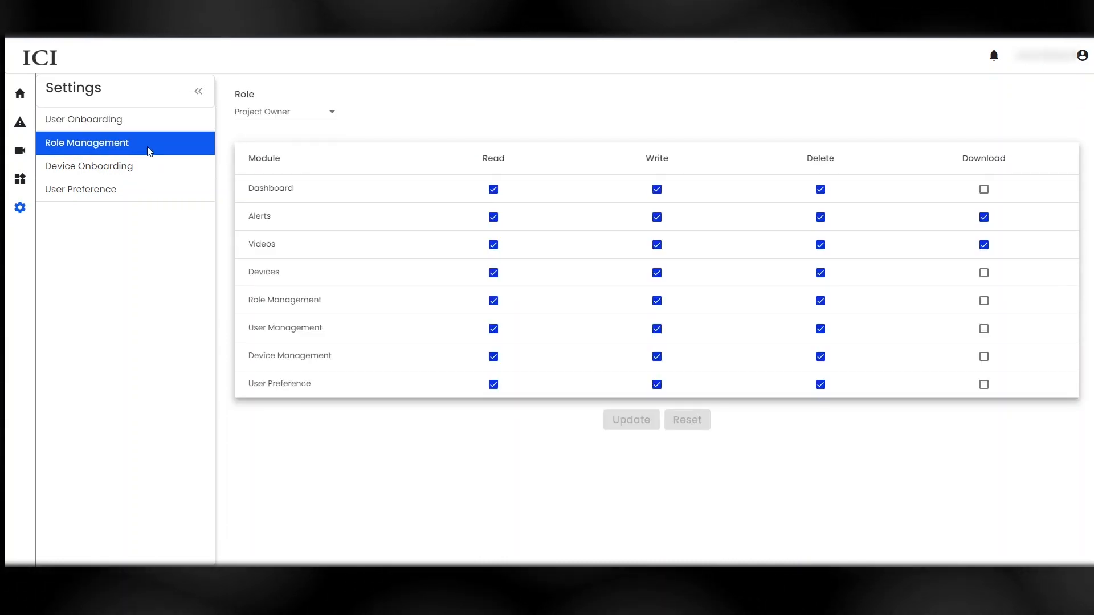
mouse_move(156, 173)
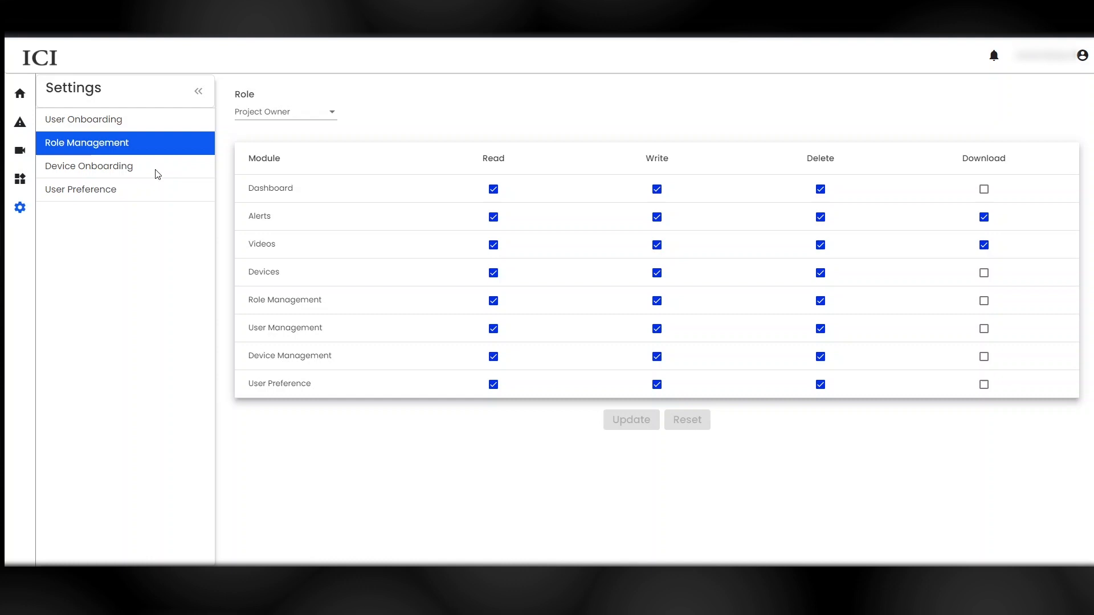
click(89, 167)
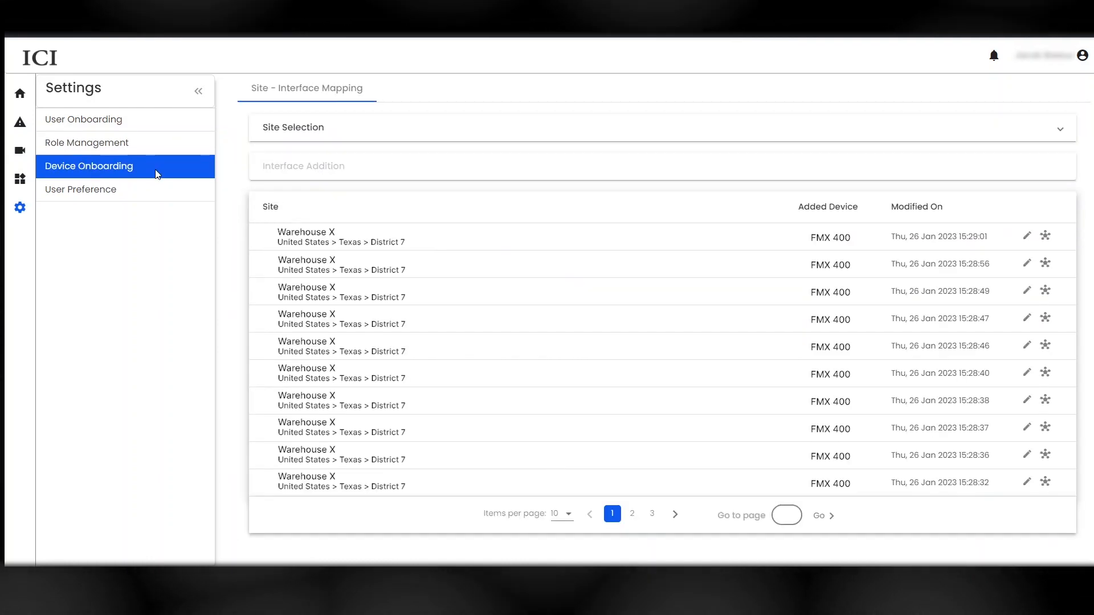
mouse_move(147, 193)
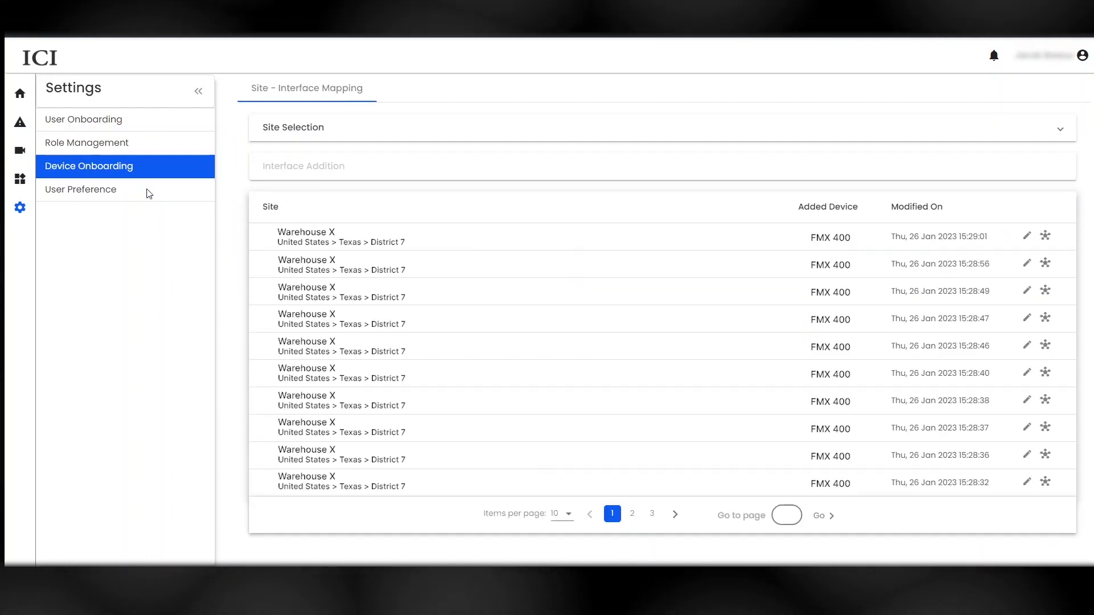